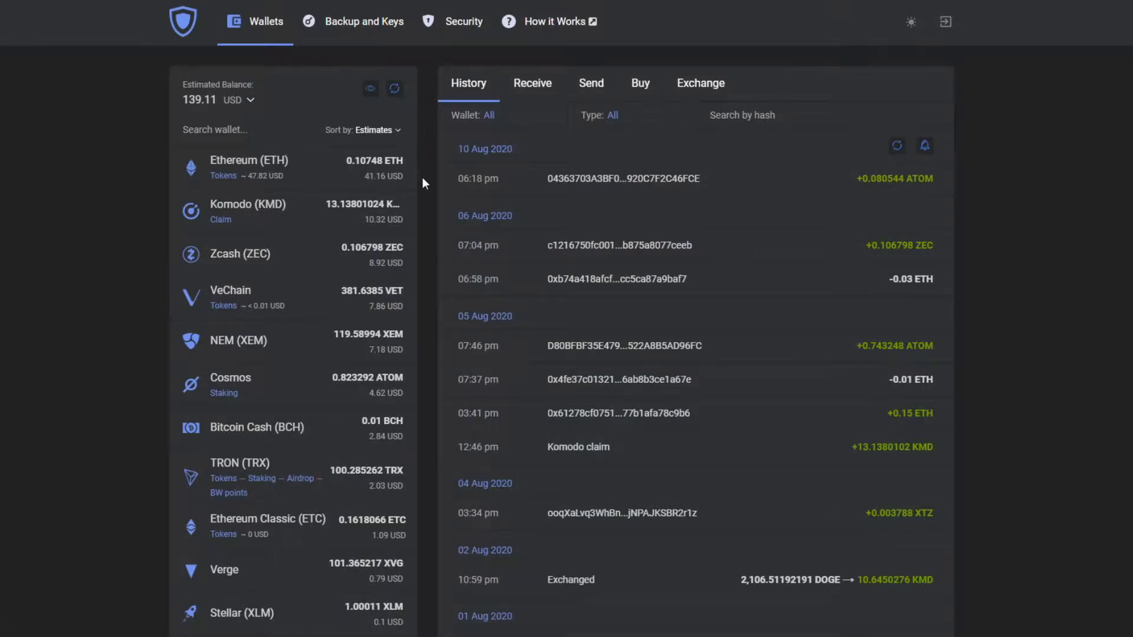
Step: Filter the wallet list with 'xin' and expand the XinFin (XDC) wallet to show its address and QR code
{"action": "scroll", "scroll_direction": "down", "scroll_amount": 3}
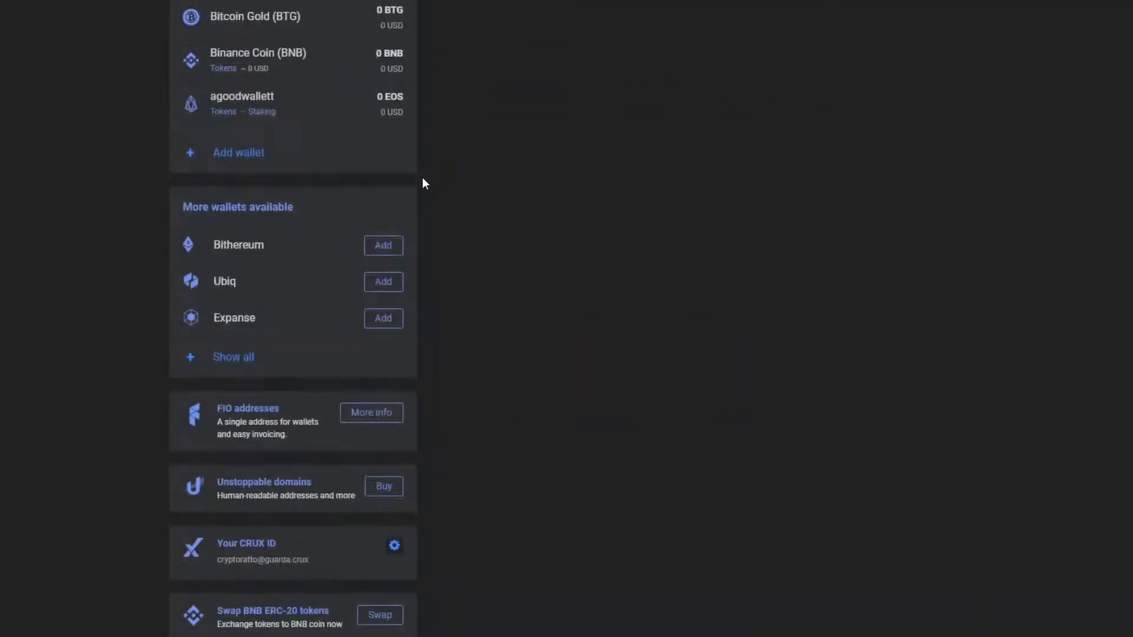
{"action": "left_click", "coordinate": [233, 356]}
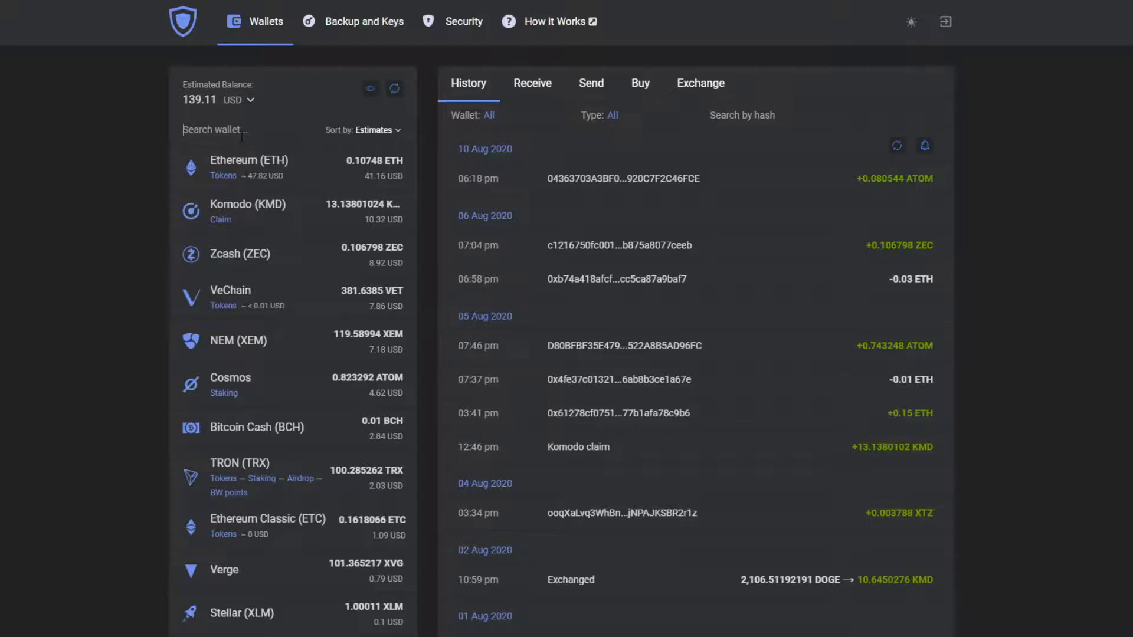
{"action": "type", "text": "xin"}
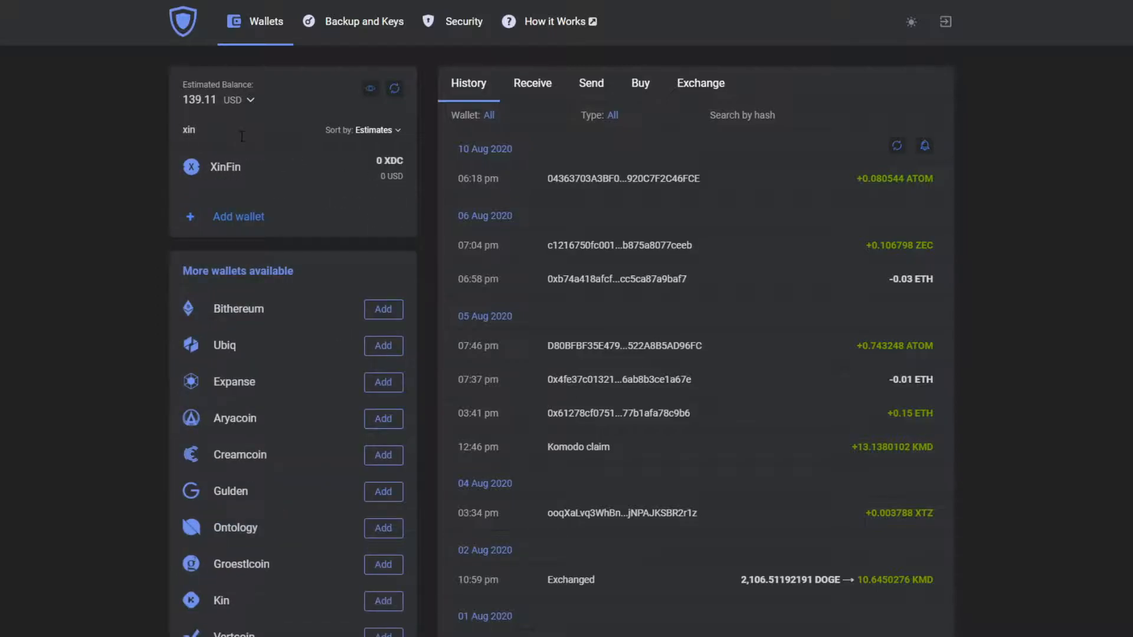
{"action": "left_click", "coordinate": [224, 166]}
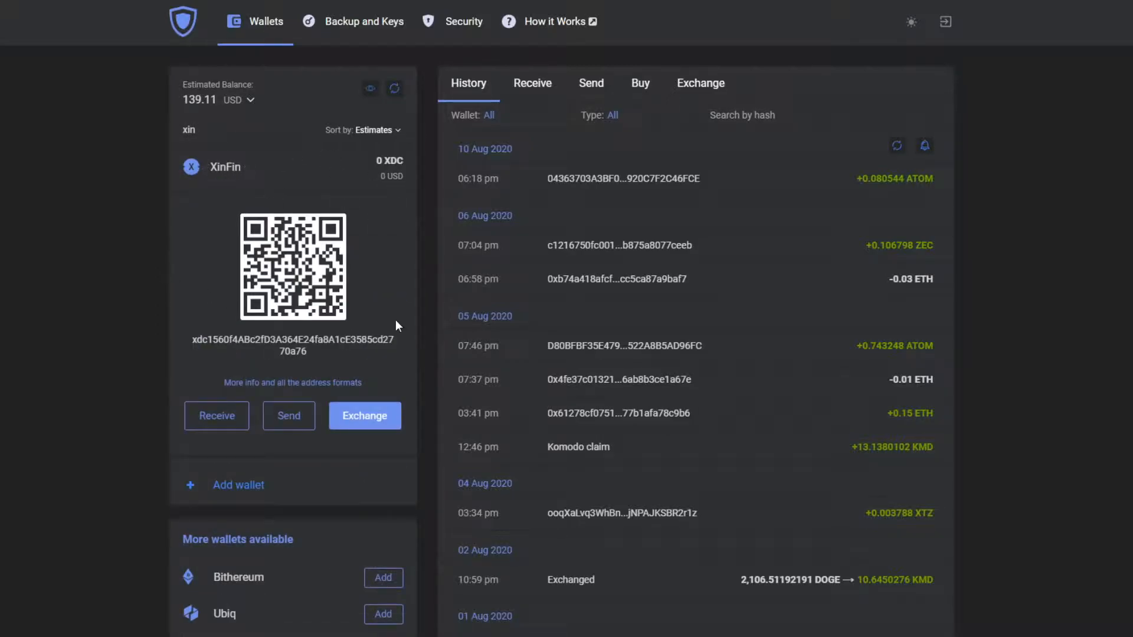
Step: Start an exchange into Zcash, swap the currencies, then pick Ethereum (ETH) as the sending currency into XinFin
{"action": "left_click", "coordinate": [365, 416]}
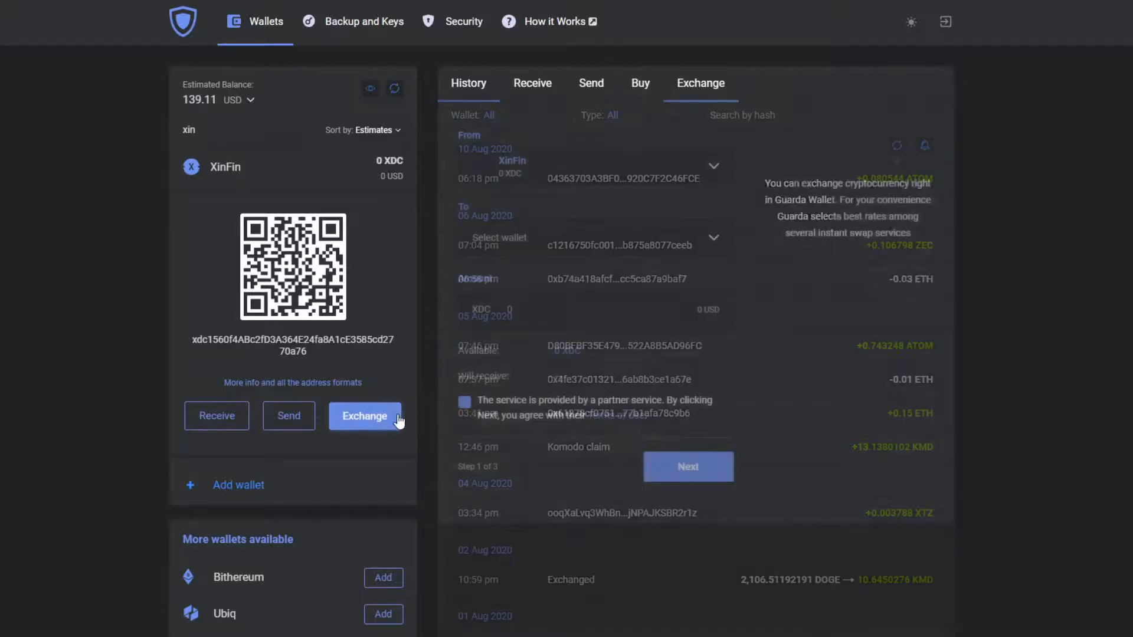
{"action": "left_click", "coordinate": [365, 416]}
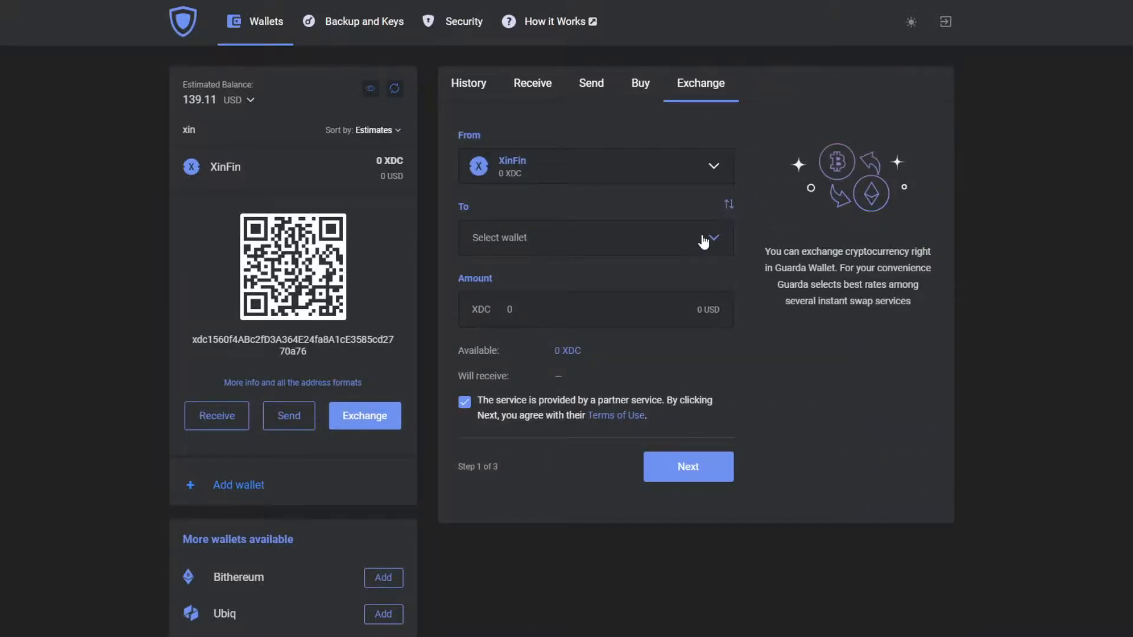
{"action": "mouse_move", "coordinate": [575, 237]}
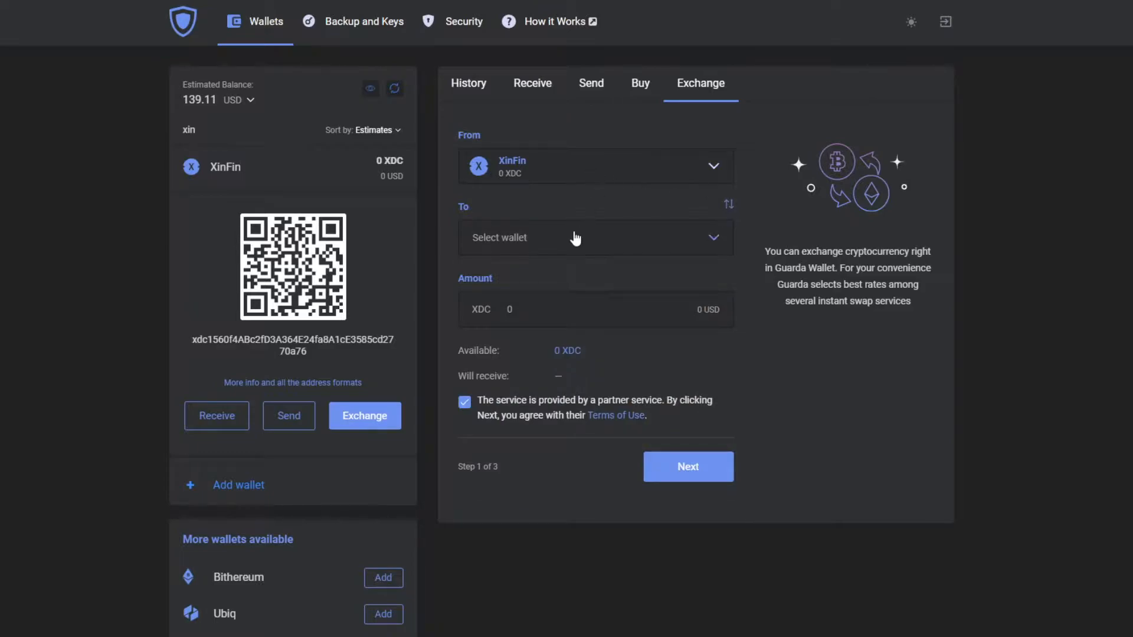
{"action": "left_click", "coordinate": [595, 237]}
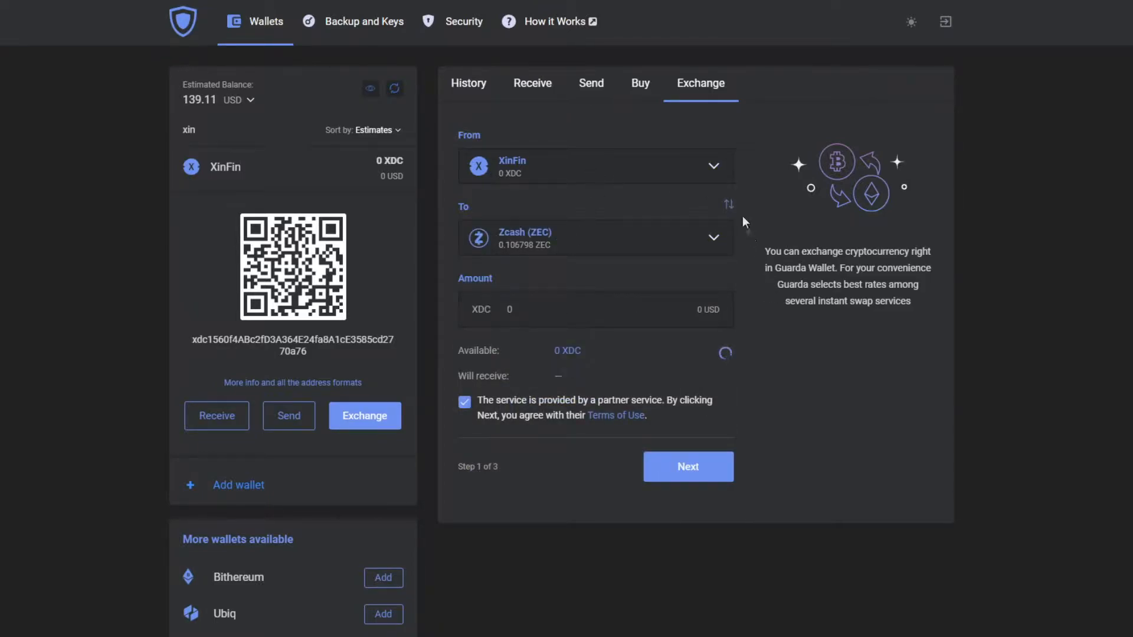
{"action": "left_click", "coordinate": [728, 205]}
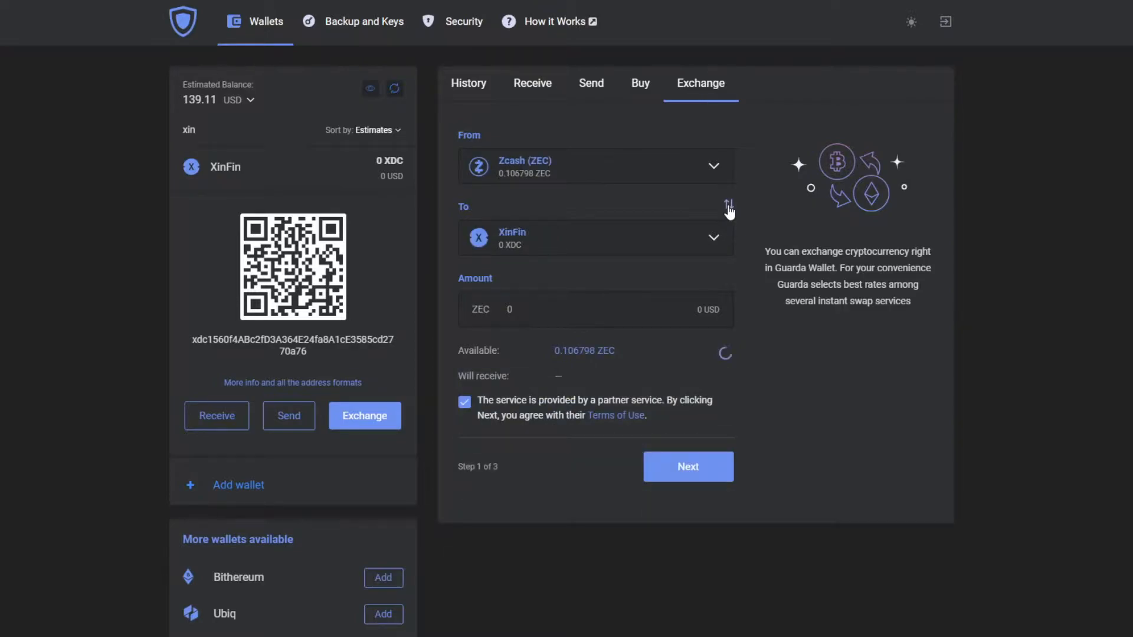
{"action": "mouse_move", "coordinate": [724, 181]}
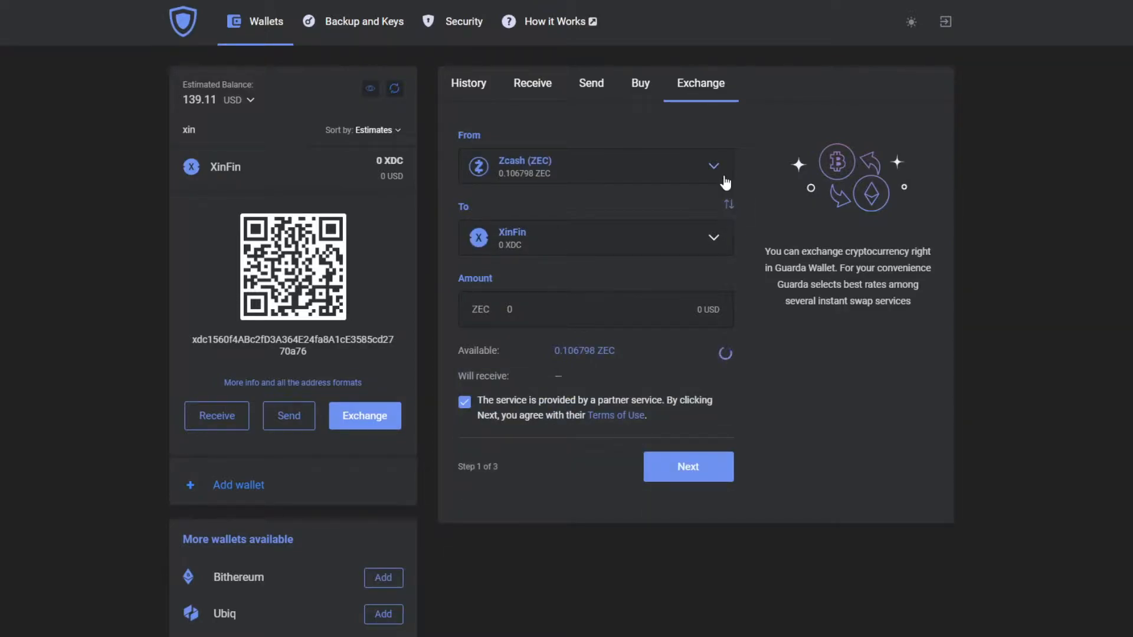
{"action": "type", "text": "et"}
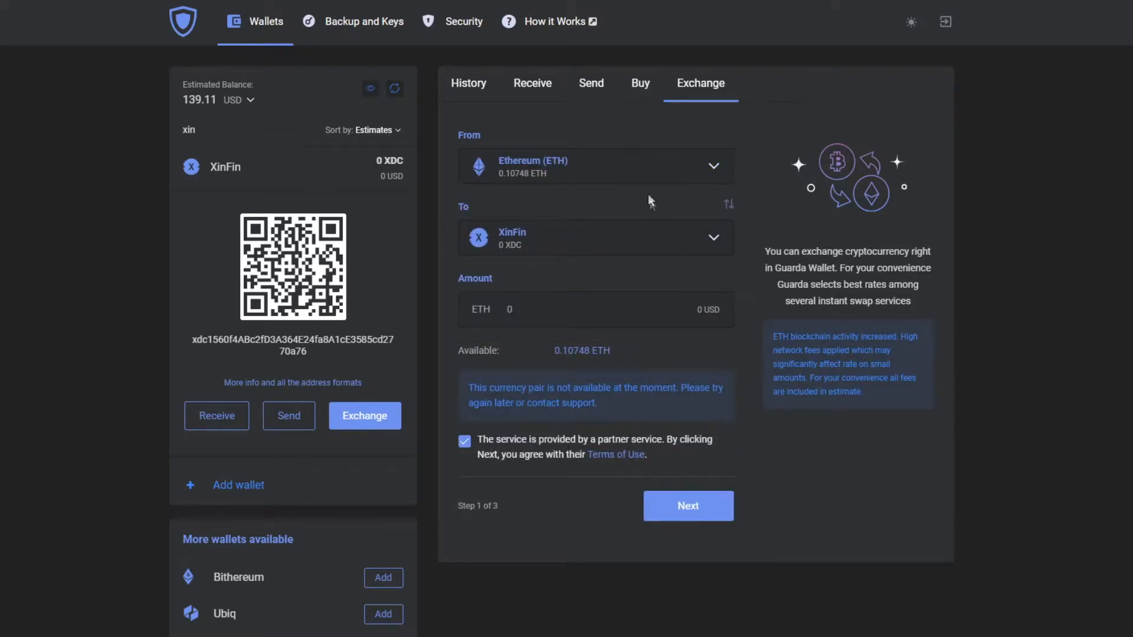
{"action": "mouse_move", "coordinate": [732, 174]}
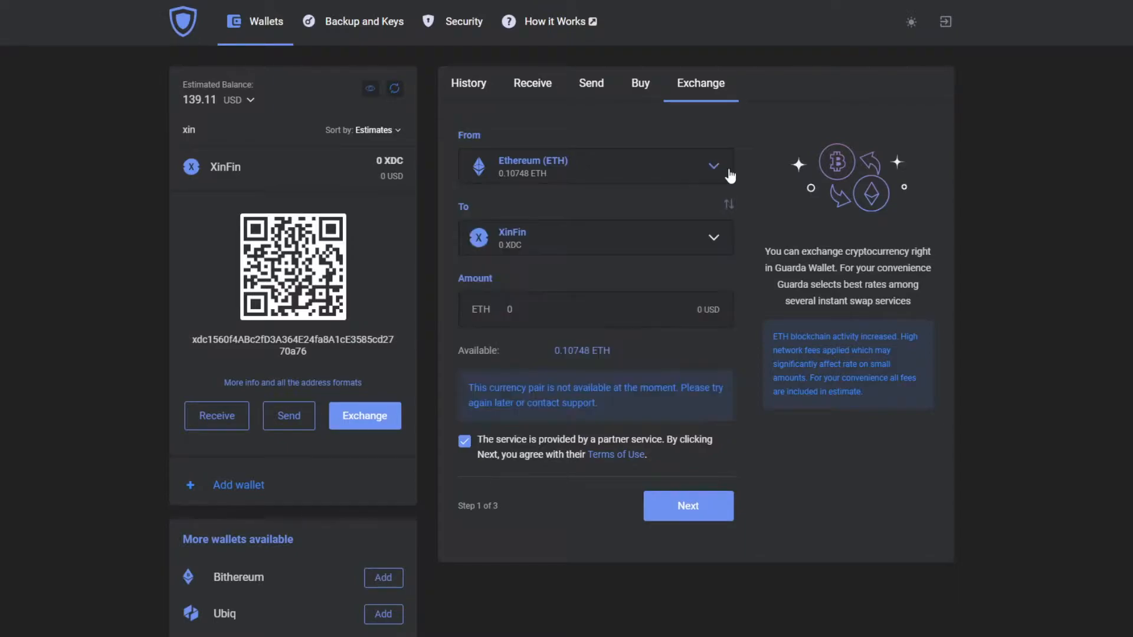
{"action": "mouse_move", "coordinate": [546, 159]}
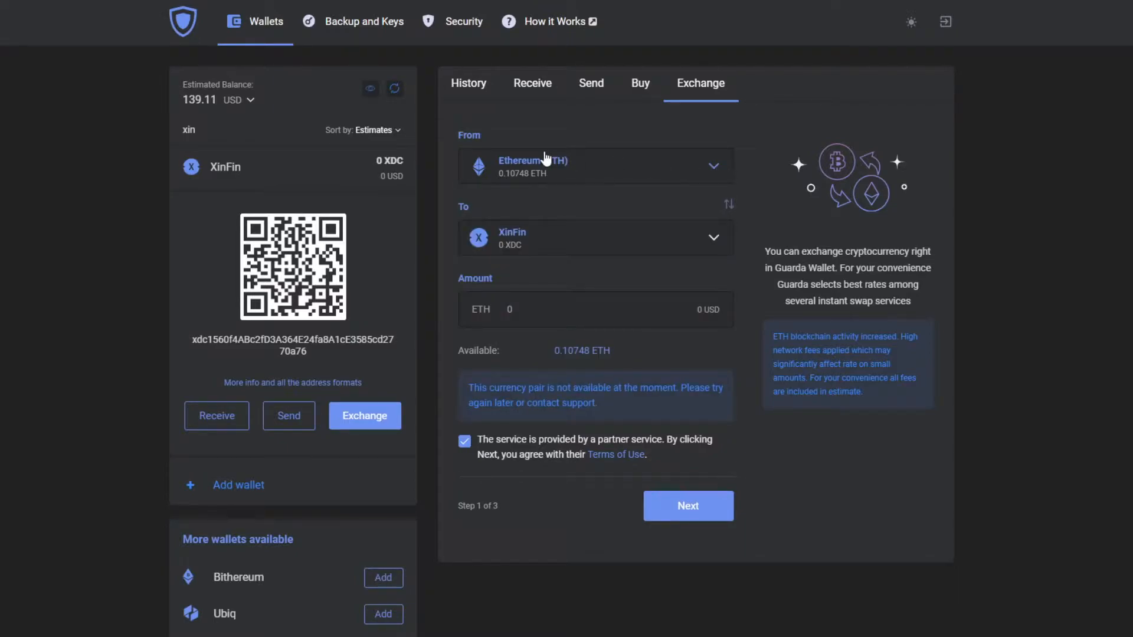
{"action": "mouse_move", "coordinate": [291, 383]}
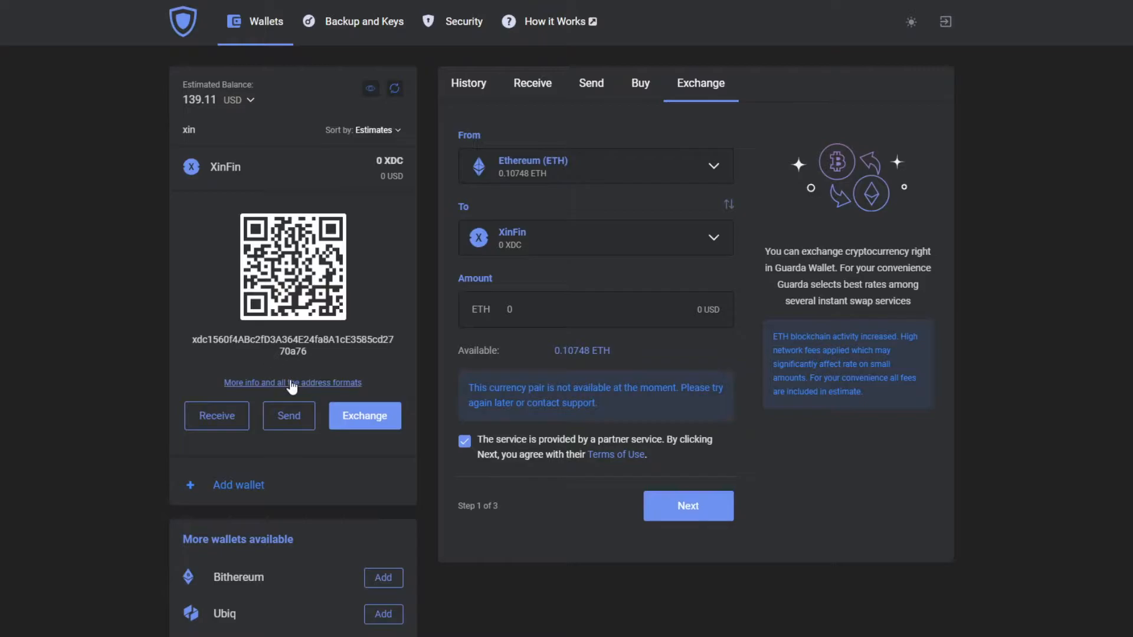
Step: Show XinFin's Receive details with balance and address, then its yearly price chart
{"action": "left_click", "coordinate": [533, 83]}
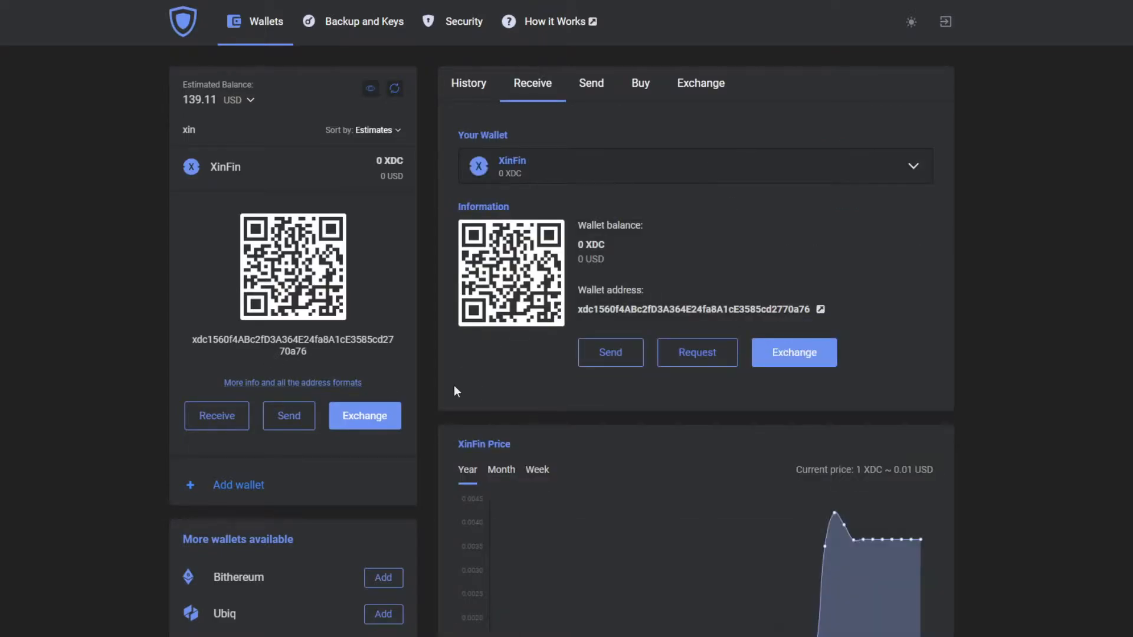
{"action": "scroll", "scroll_direction": "down", "scroll_amount": 3}
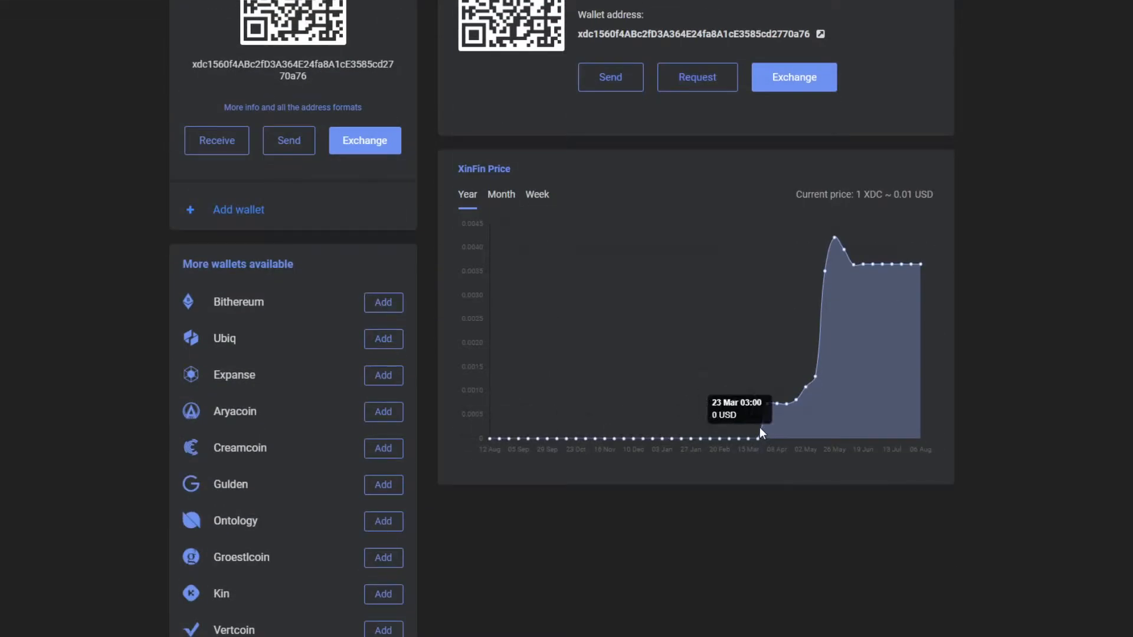
{"action": "mouse_move", "coordinate": [831, 262]}
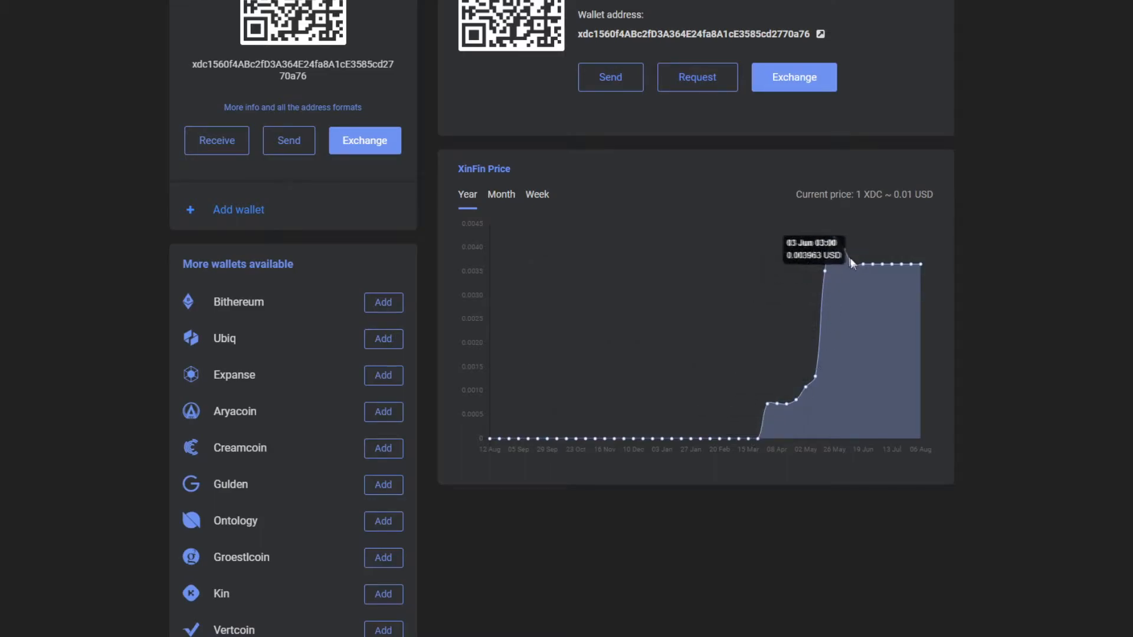
{"action": "mouse_move", "coordinate": [733, 548]}
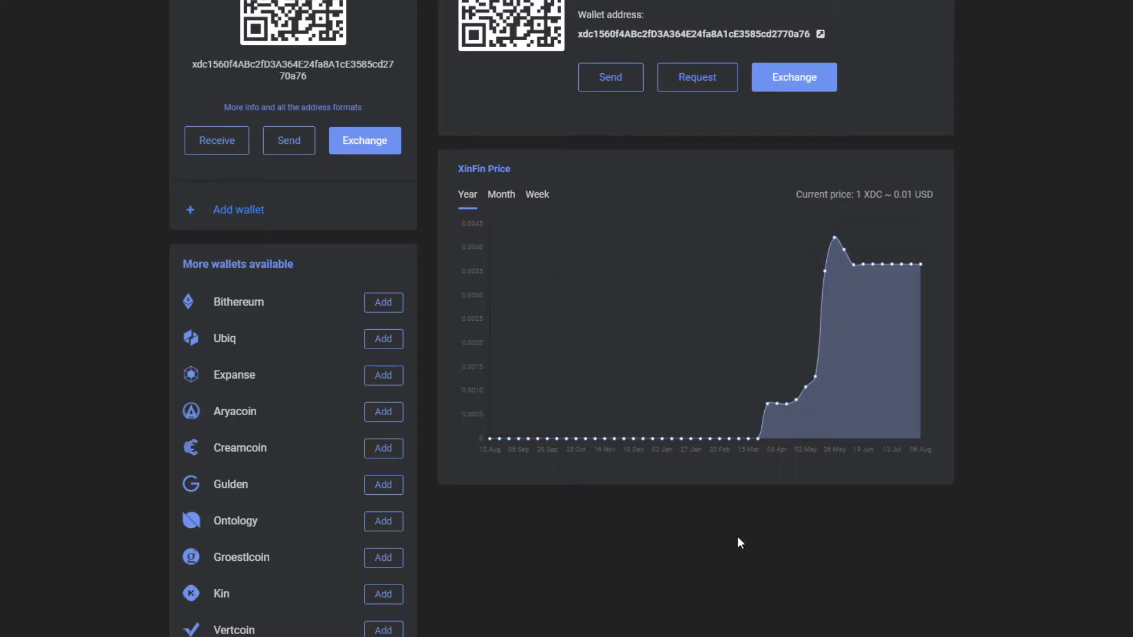
{"action": "scroll", "scroll_direction": "down", "scroll_amount": 3}
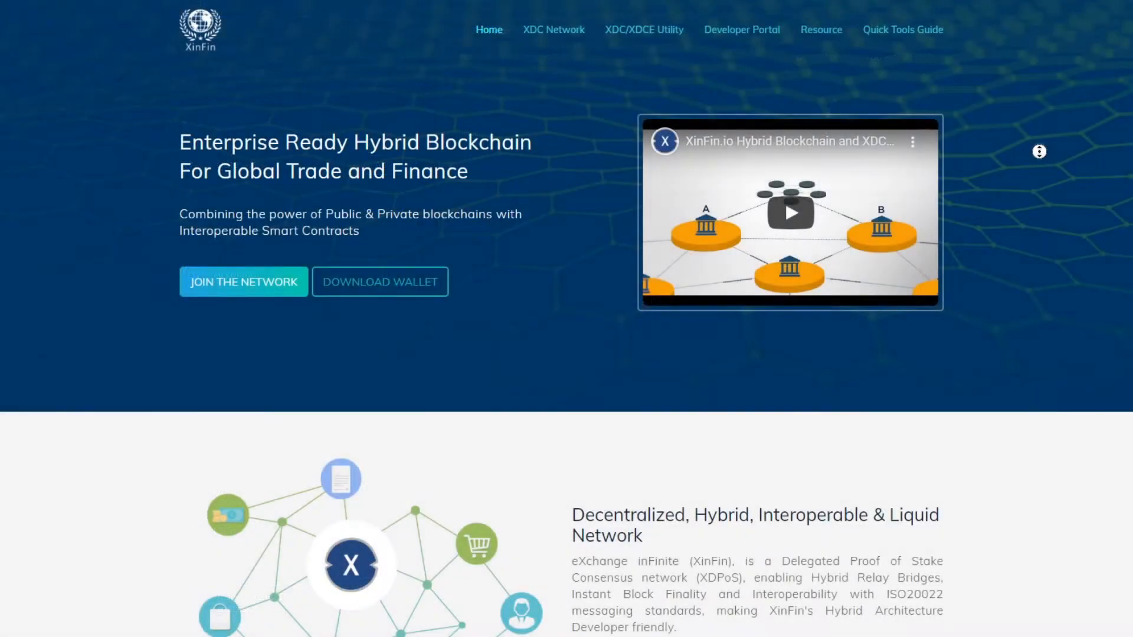
Step: Scroll the XinFin home page from the hero banner through partners, press, videos and XDC Wallet downloads to Contact Us and the footer
{"action": "scroll", "scroll_direction": "down", "scroll_amount": 3}
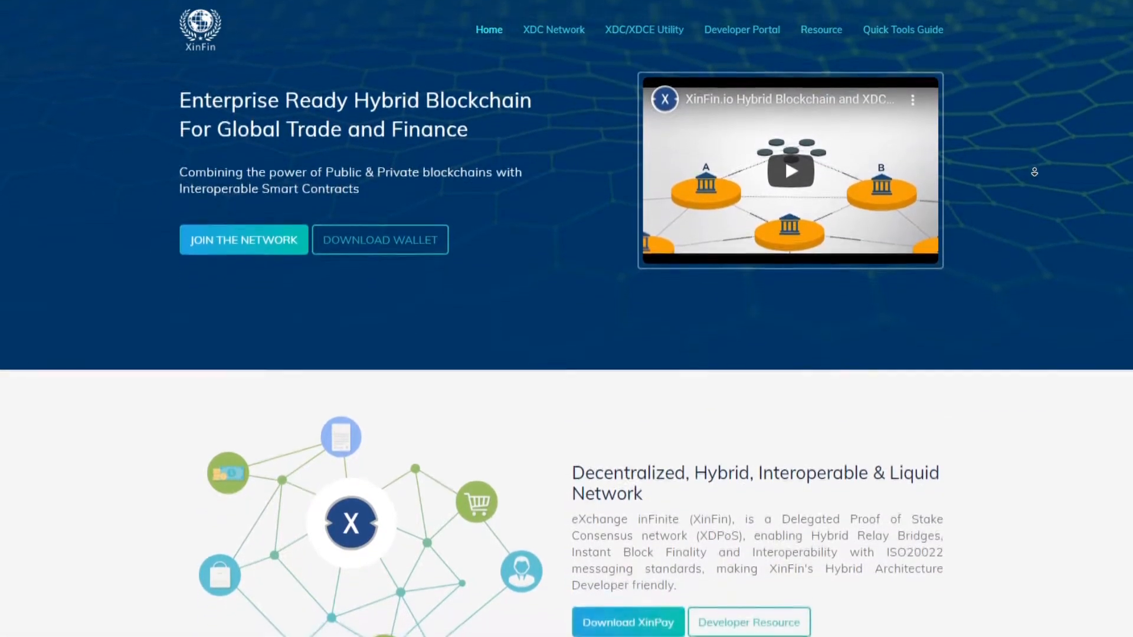
{"action": "scroll", "scroll_direction": "down", "scroll_amount": 3}
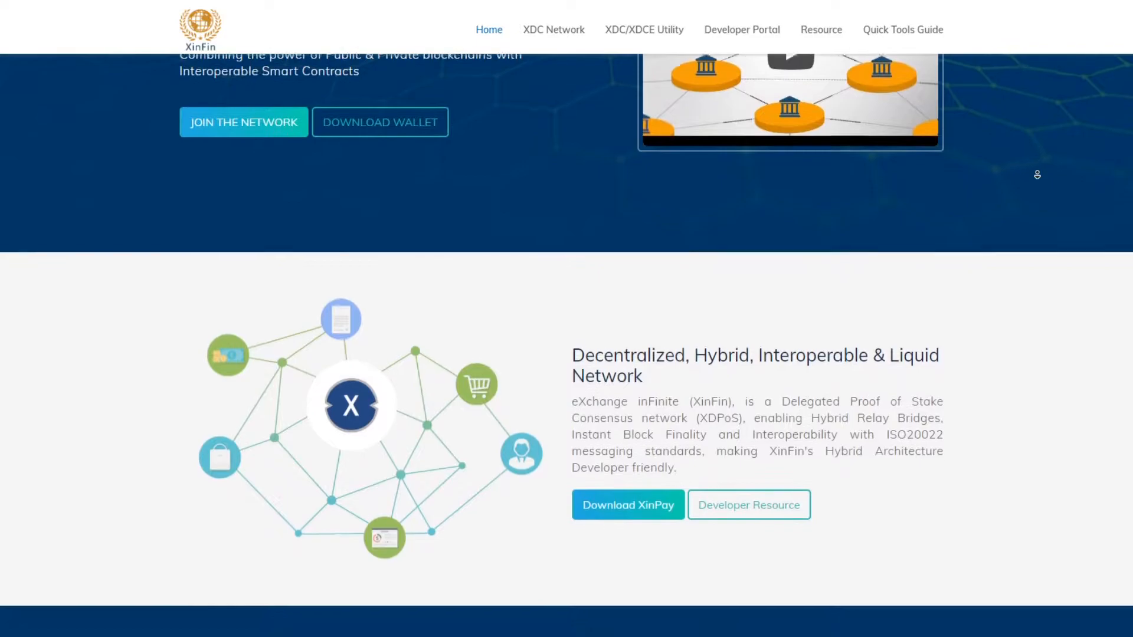
{"action": "scroll", "scroll_direction": "down", "scroll_amount": 3}
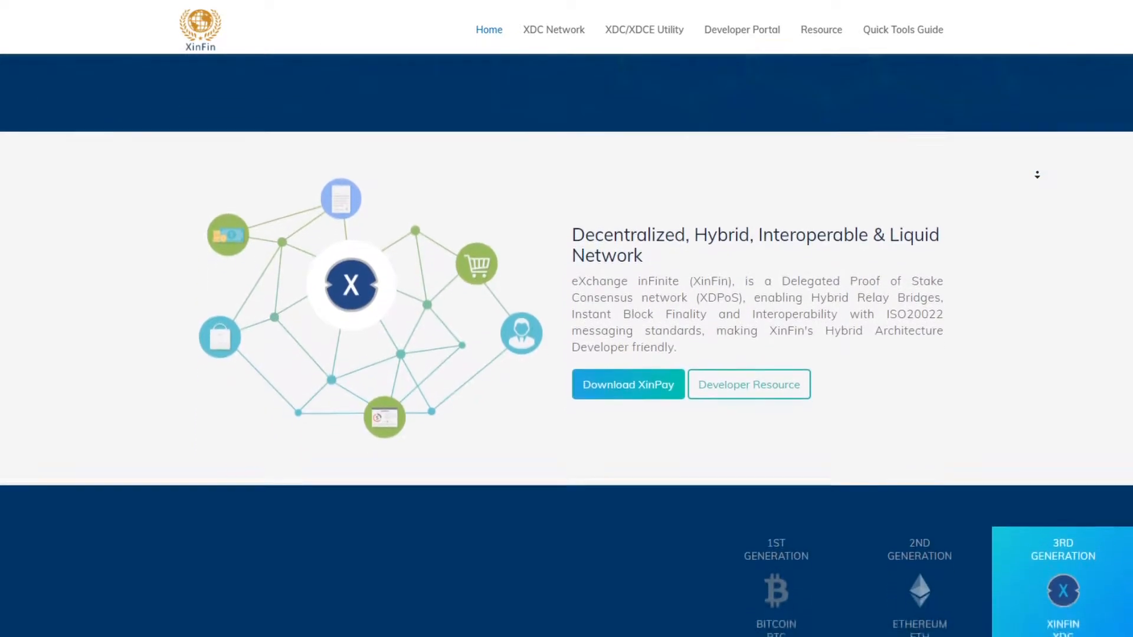
{"action": "scroll", "scroll_direction": "down", "scroll_amount": 3}
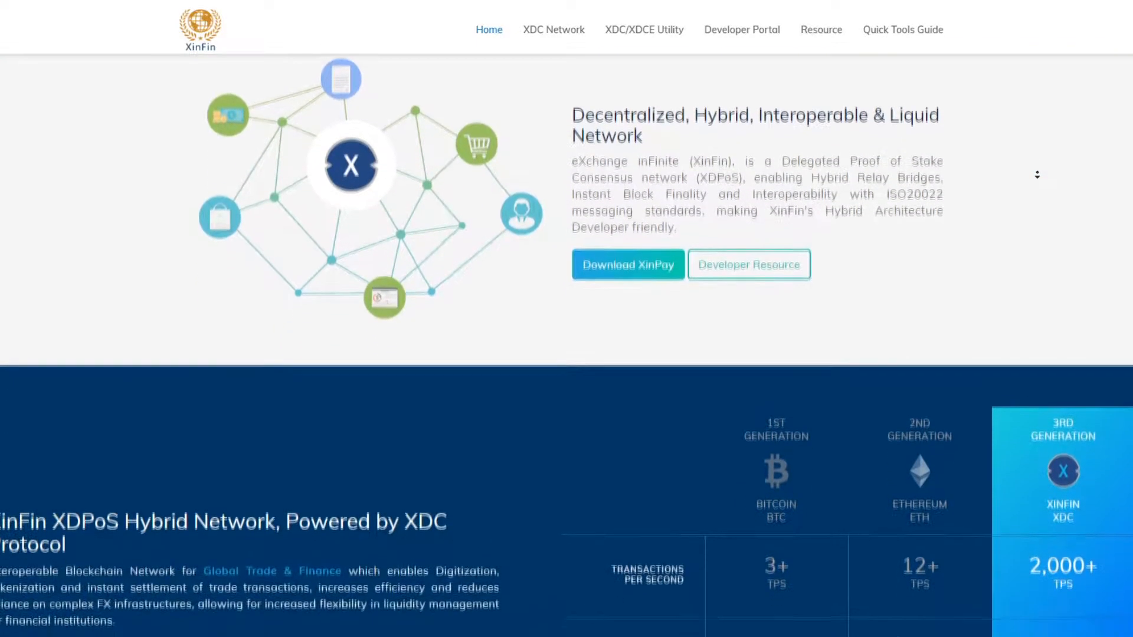
{"action": "scroll", "scroll_direction": "down", "scroll_amount": 3}
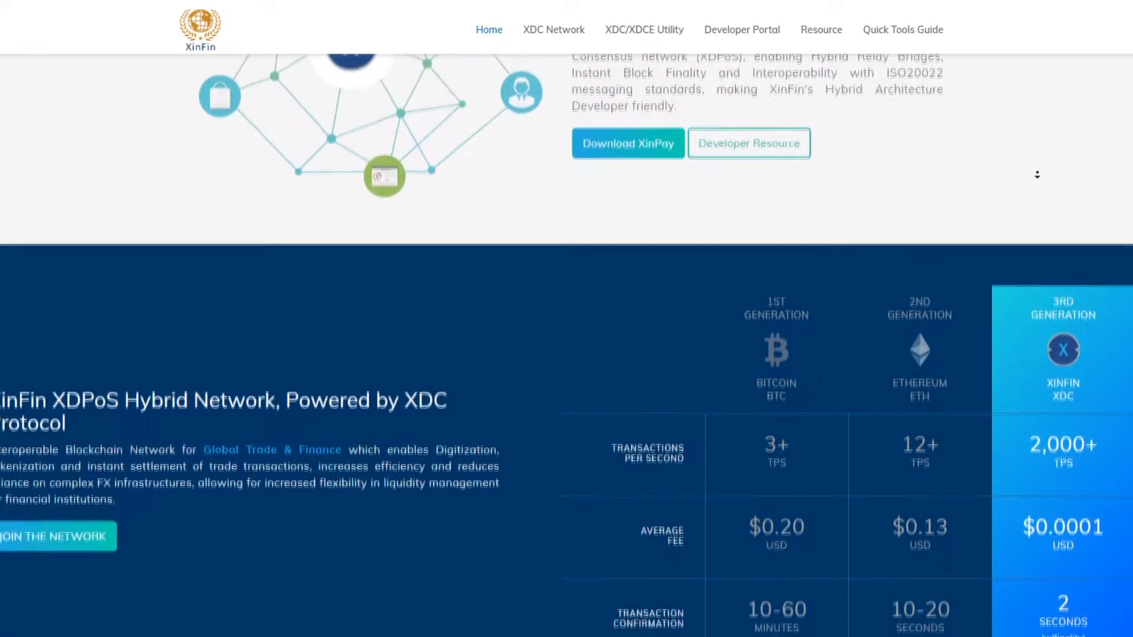
{"action": "scroll", "scroll_direction": "down", "scroll_amount": 3}
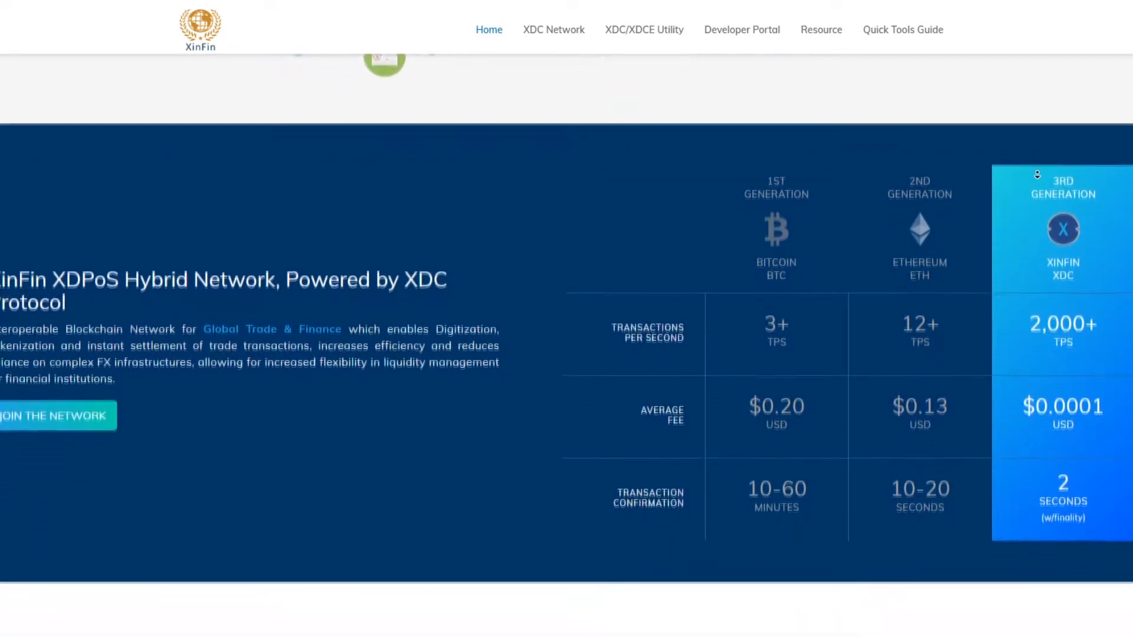
{"action": "scroll", "scroll_direction": "down", "scroll_amount": 3}
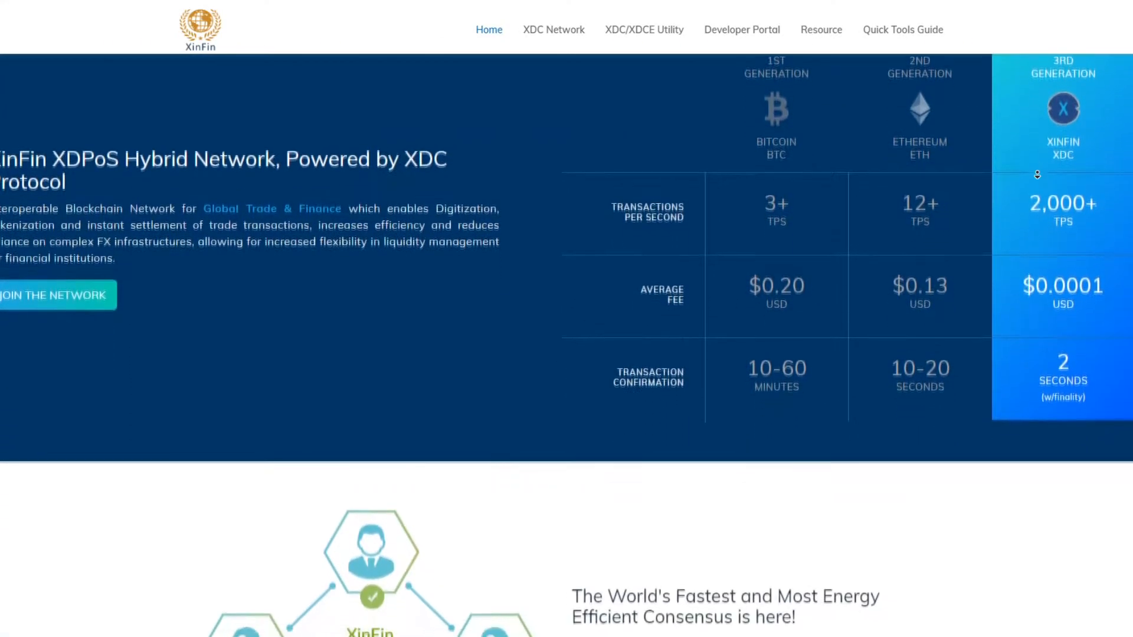
{"action": "scroll", "scroll_direction": "down", "scroll_amount": 3}
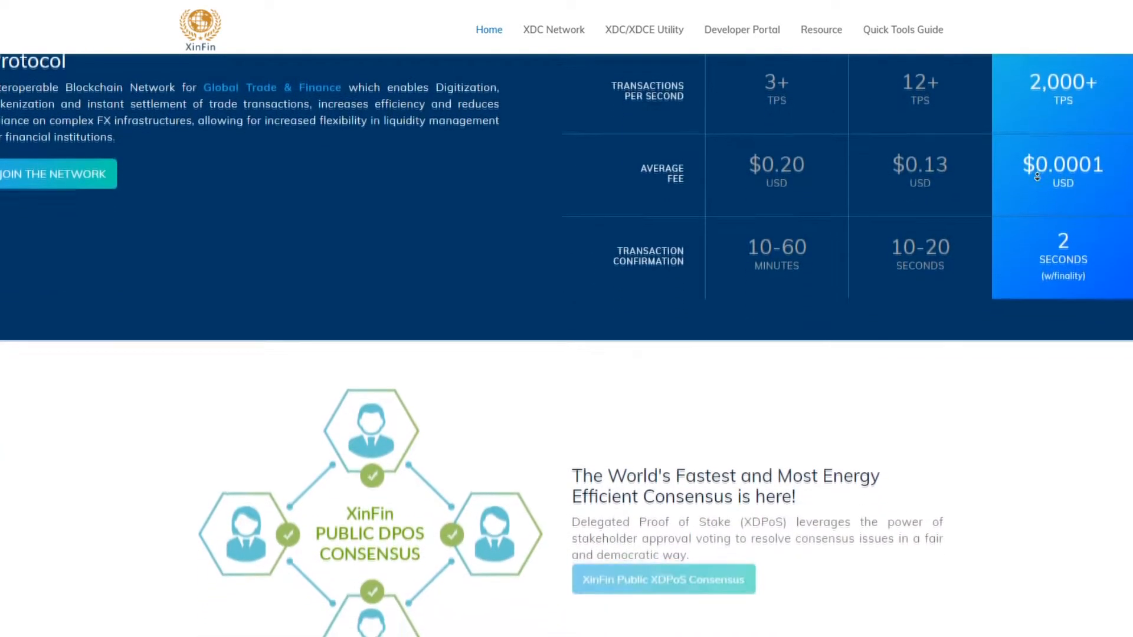
{"action": "scroll", "scroll_direction": "down", "scroll_amount": 3}
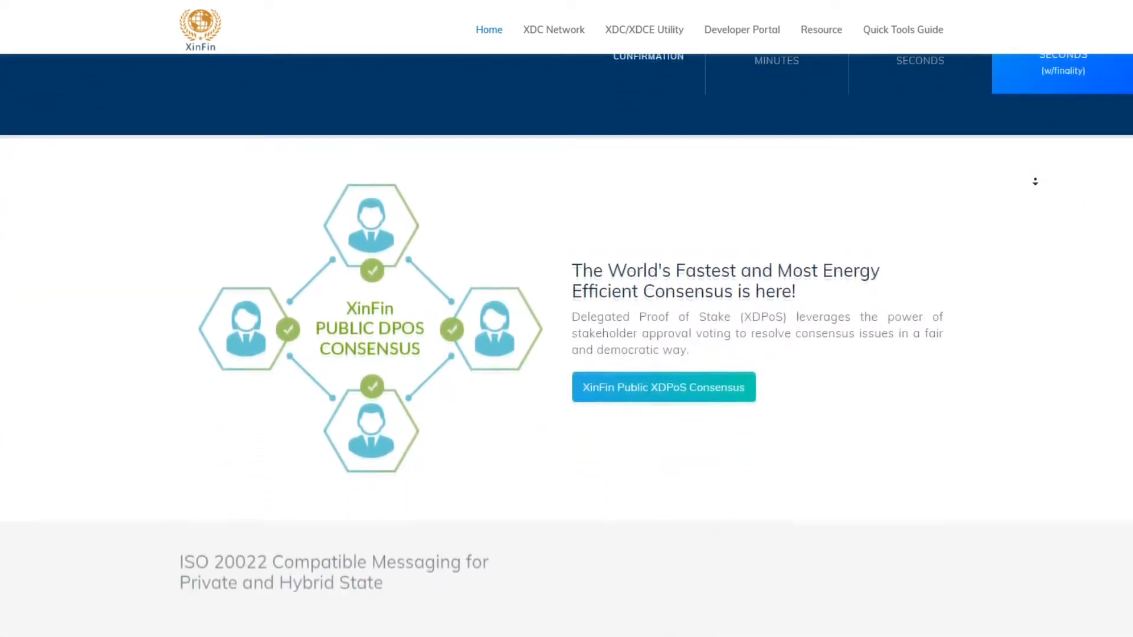
{"action": "scroll", "scroll_direction": "down", "scroll_amount": 3}
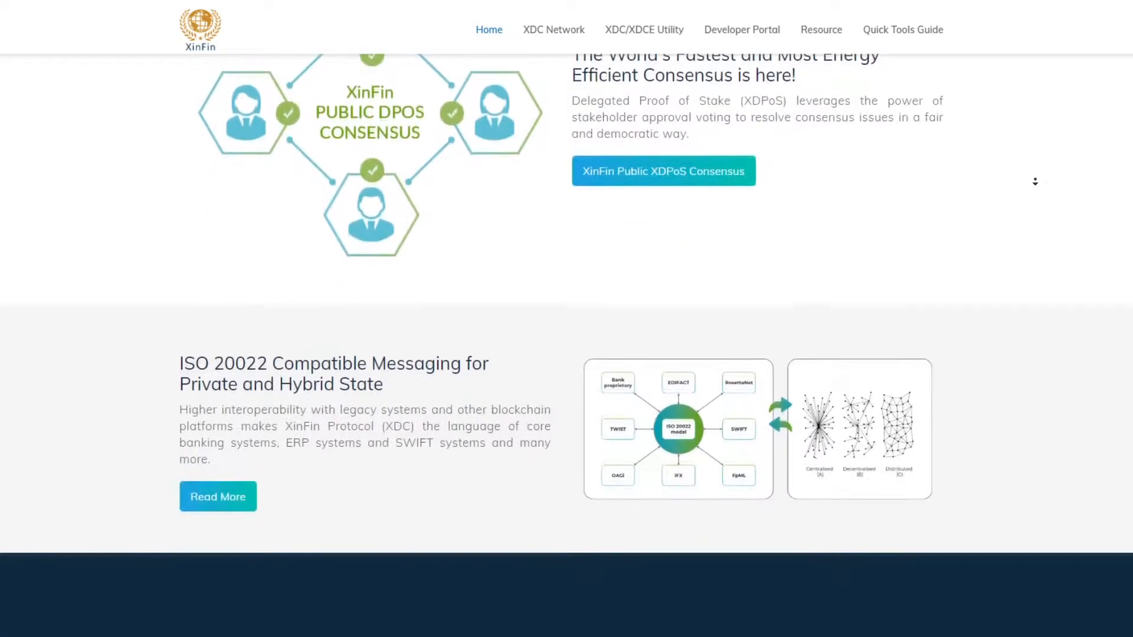
{"action": "scroll", "scroll_direction": "down", "scroll_amount": 3}
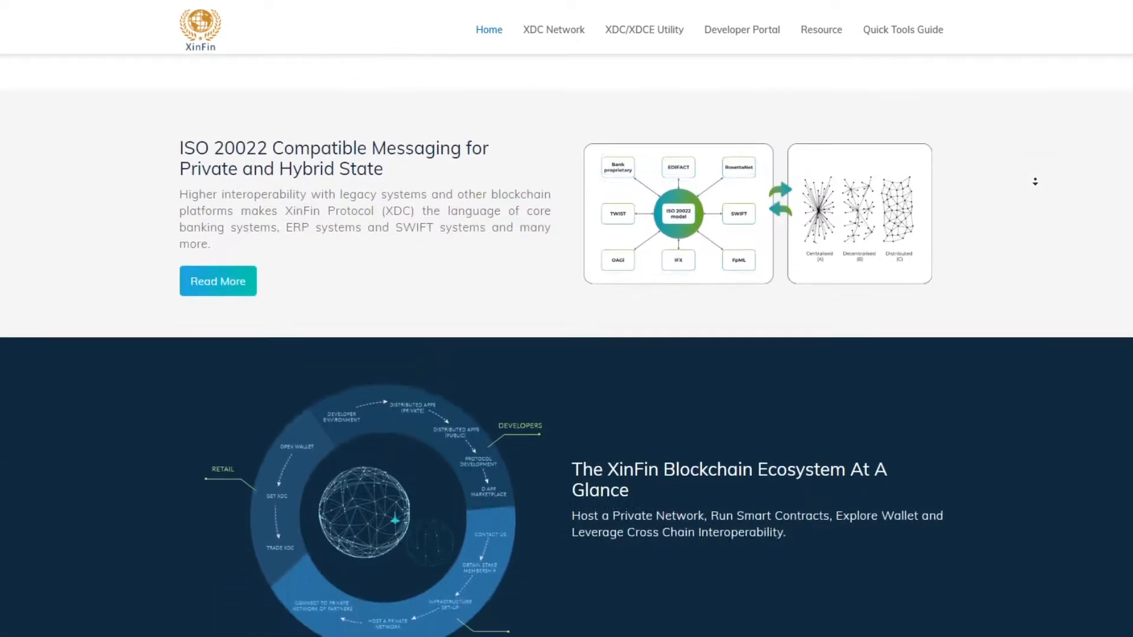
{"action": "scroll", "scroll_direction": "down", "scroll_amount": 3}
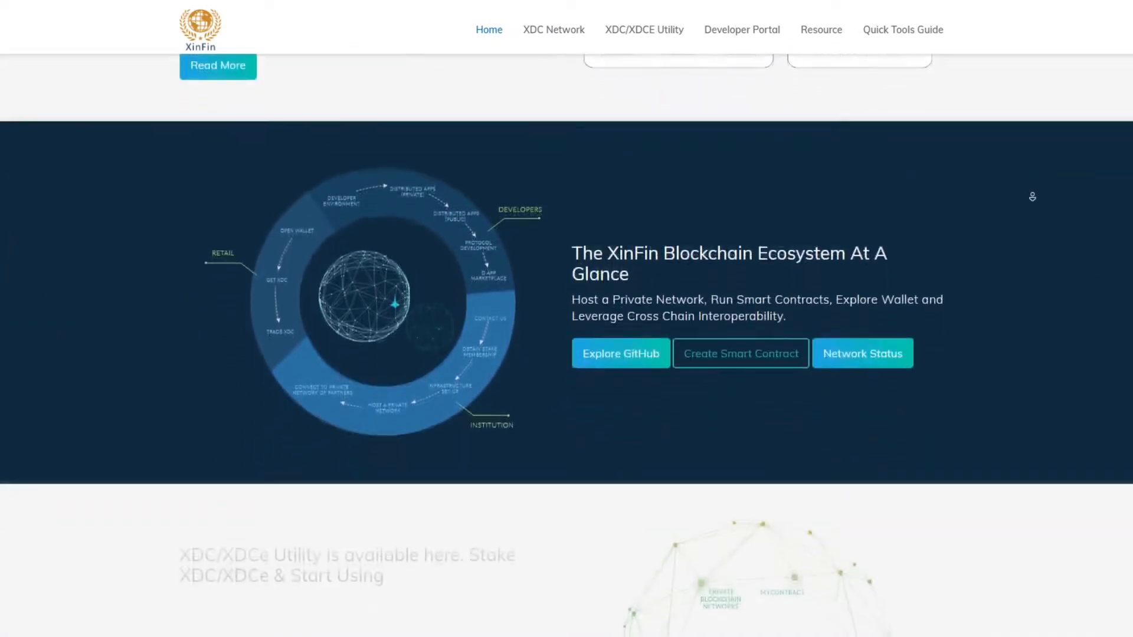
{"action": "scroll", "scroll_direction": "down", "scroll_amount": 3}
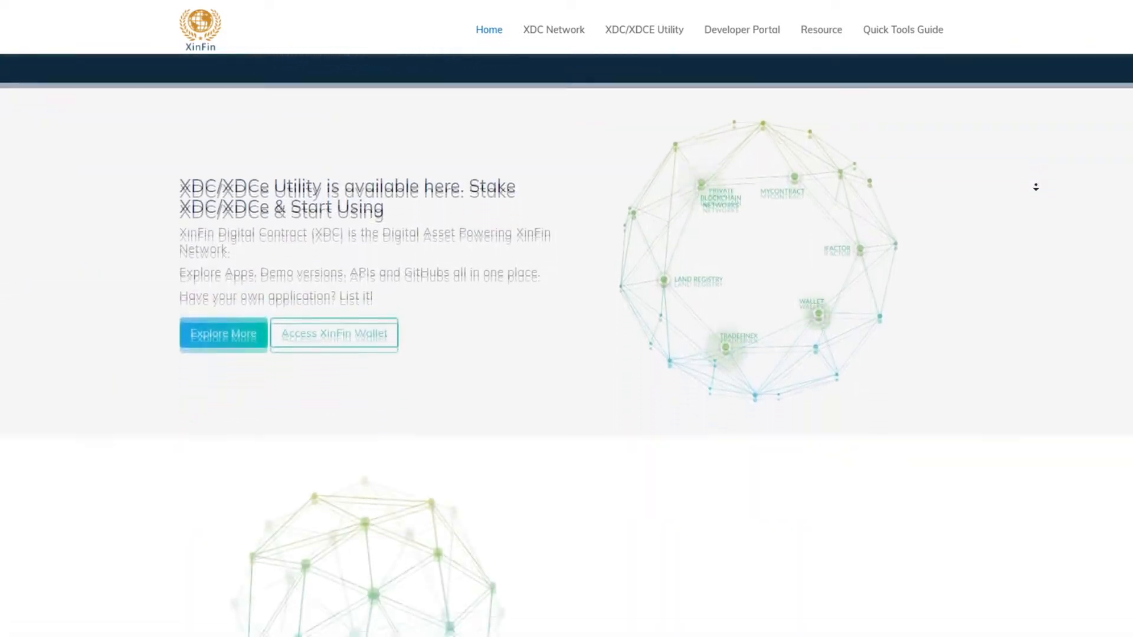
{"action": "scroll", "scroll_direction": "down", "scroll_amount": 3}
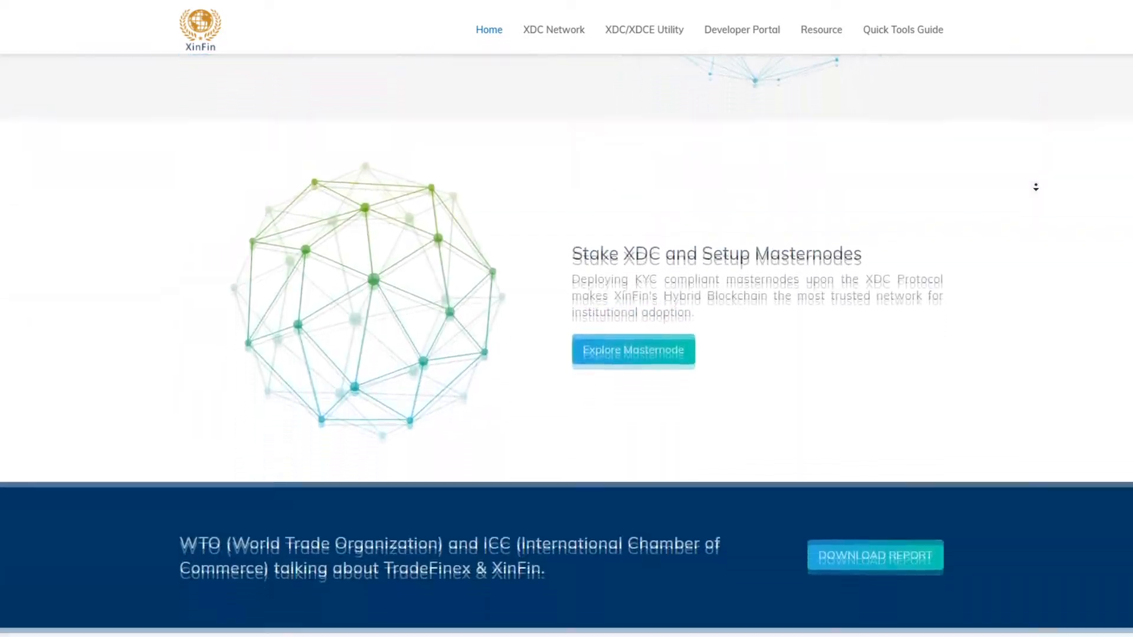
{"action": "scroll", "scroll_direction": "down", "scroll_amount": 3}
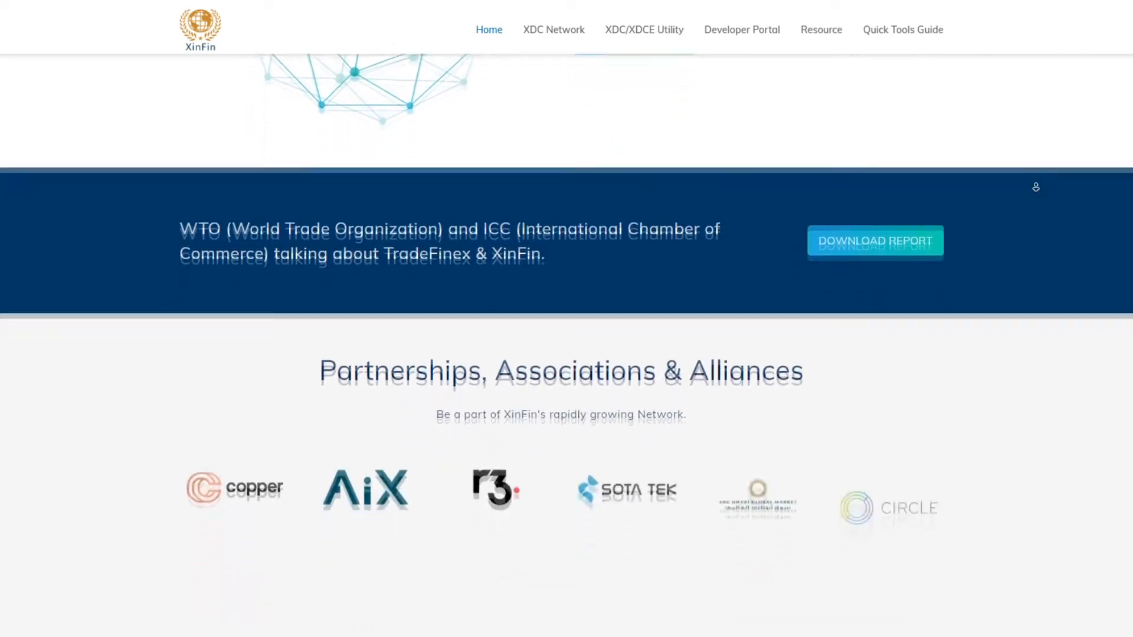
{"action": "scroll", "scroll_direction": "down", "scroll_amount": 3}
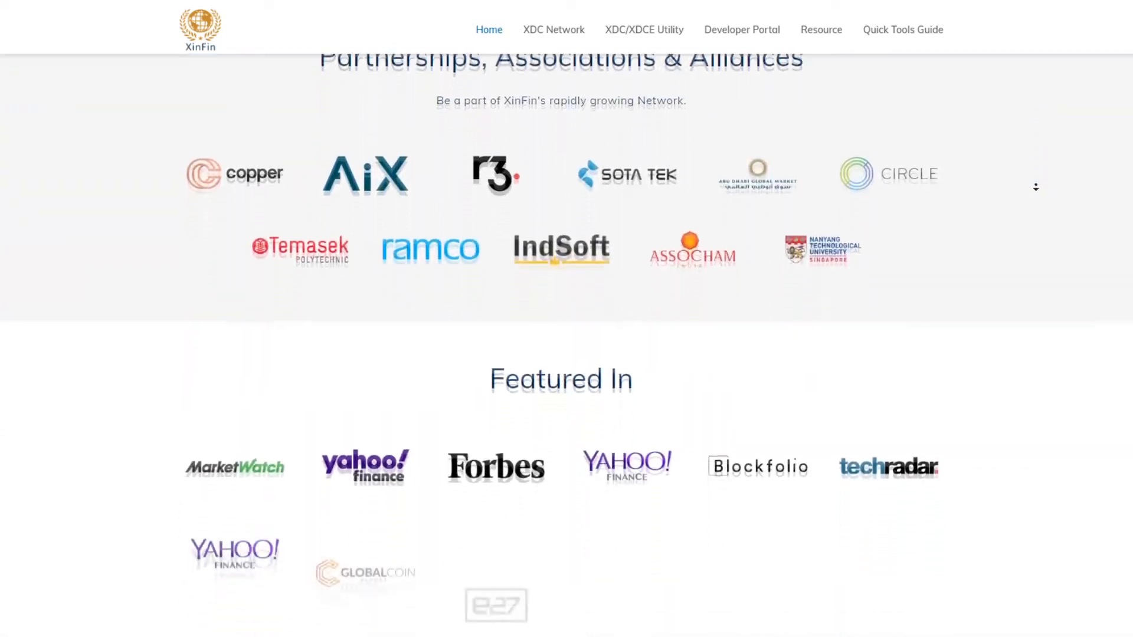
{"action": "scroll", "scroll_direction": "down", "scroll_amount": 3}
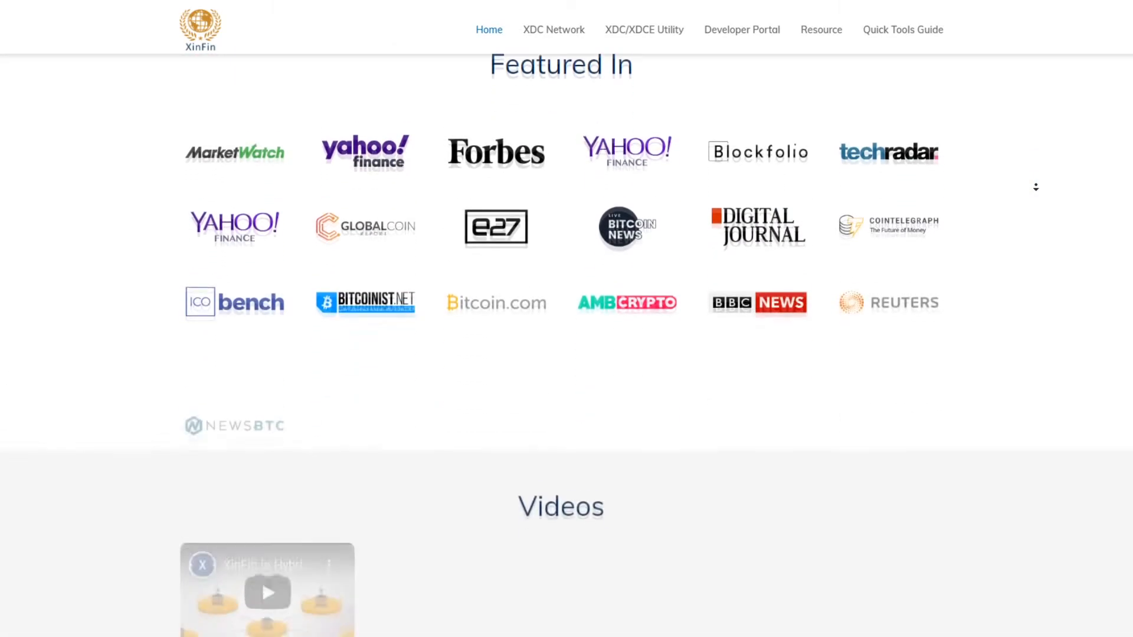
{"action": "scroll", "scroll_direction": "down", "scroll_amount": 3}
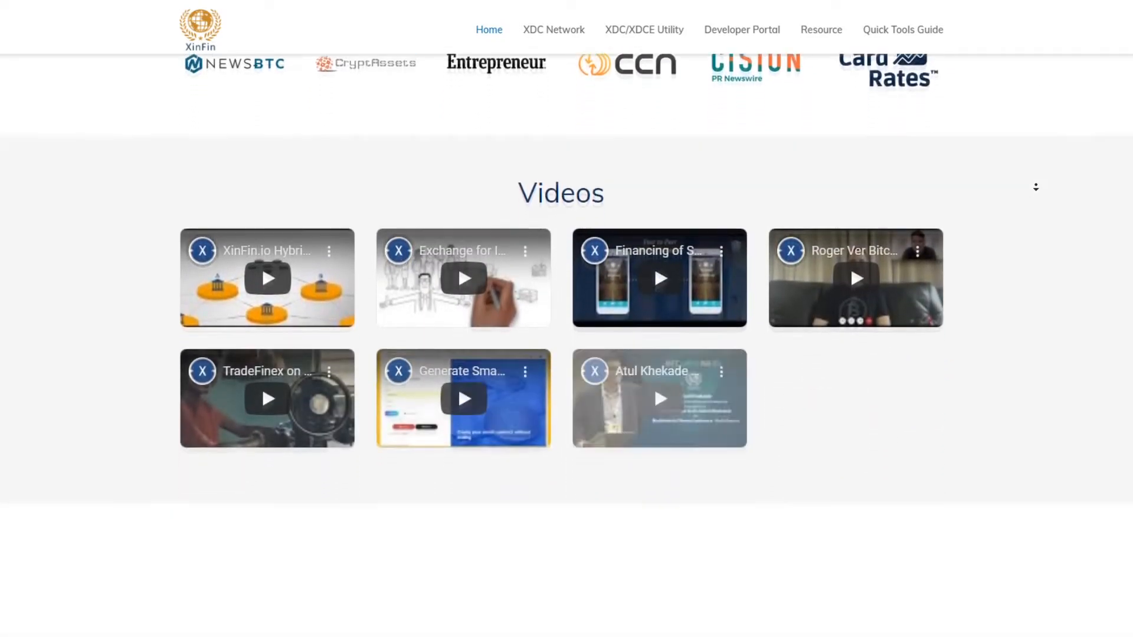
{"action": "scroll", "scroll_direction": "down", "scroll_amount": 3}
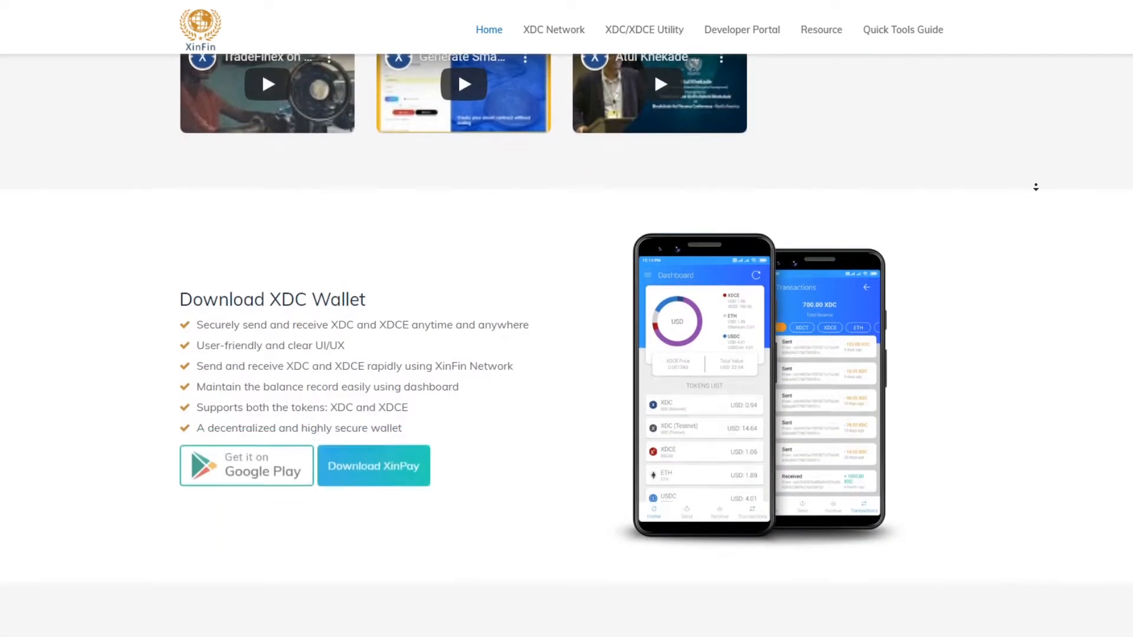
{"action": "scroll", "scroll_direction": "down", "scroll_amount": 3}
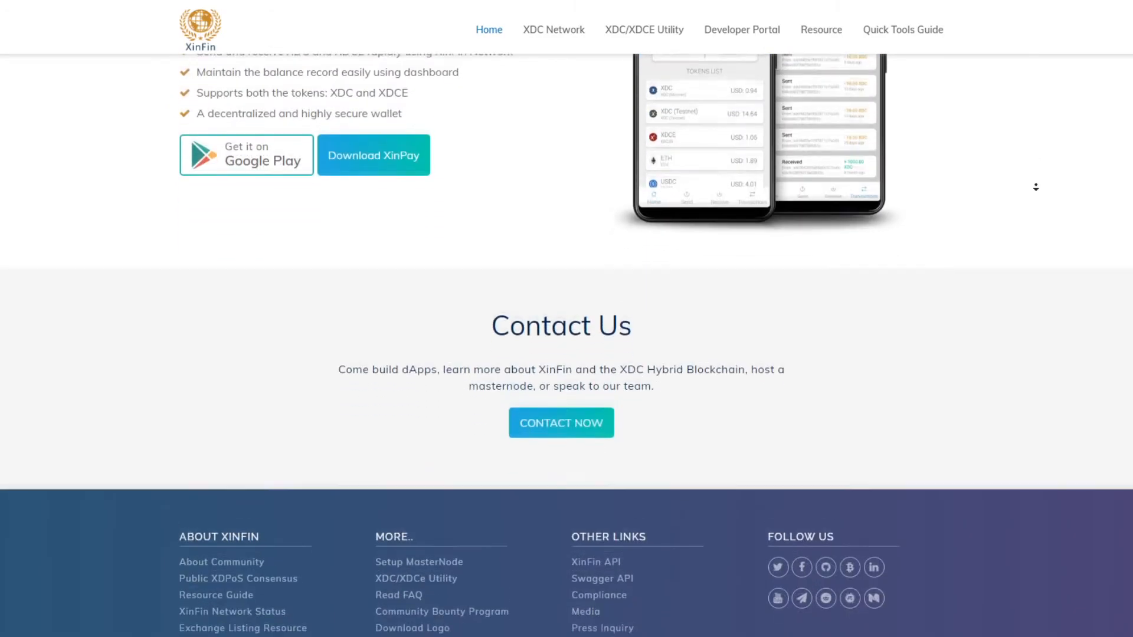